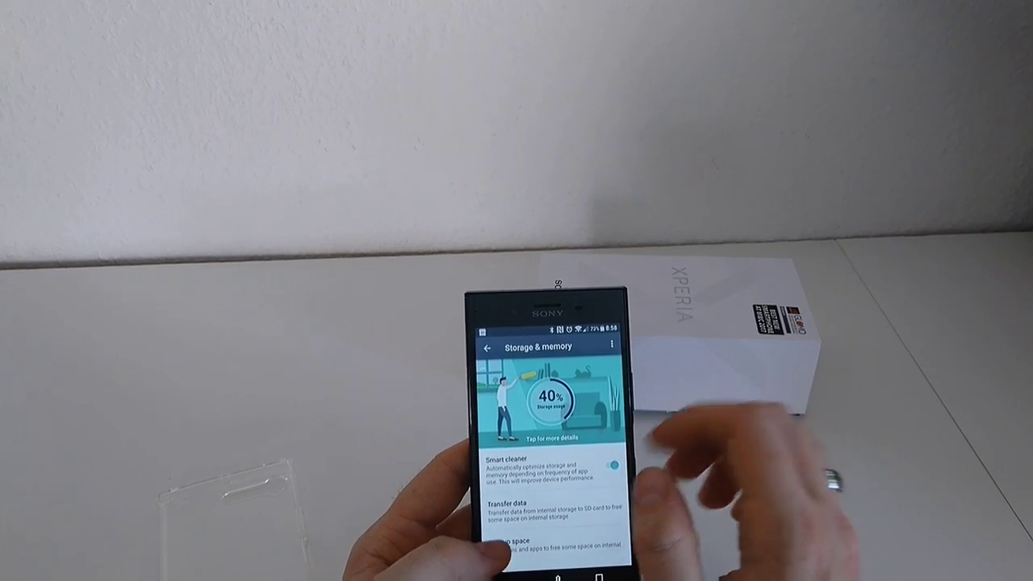
pyautogui.click(516, 503)
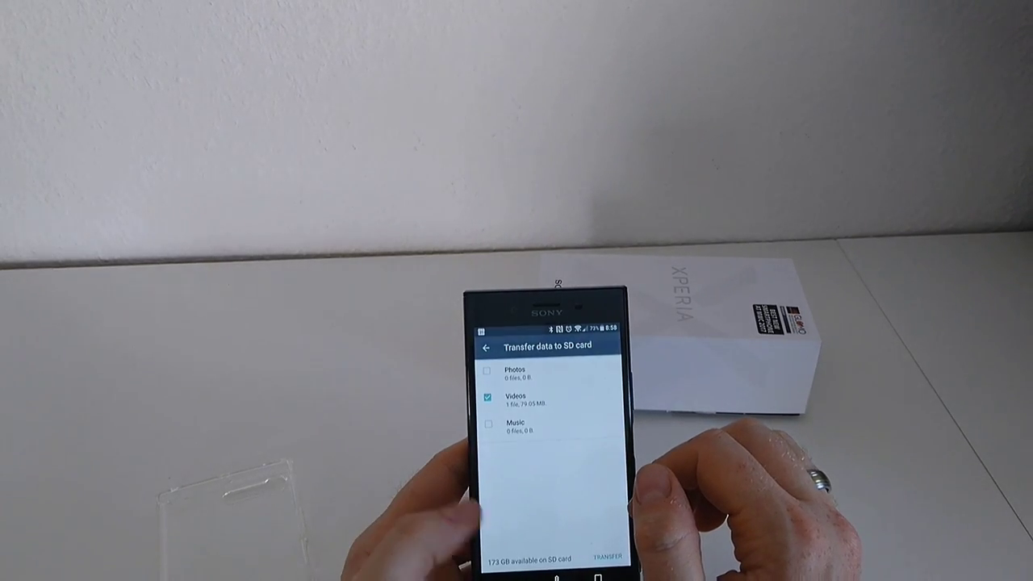
pyautogui.click(484, 347)
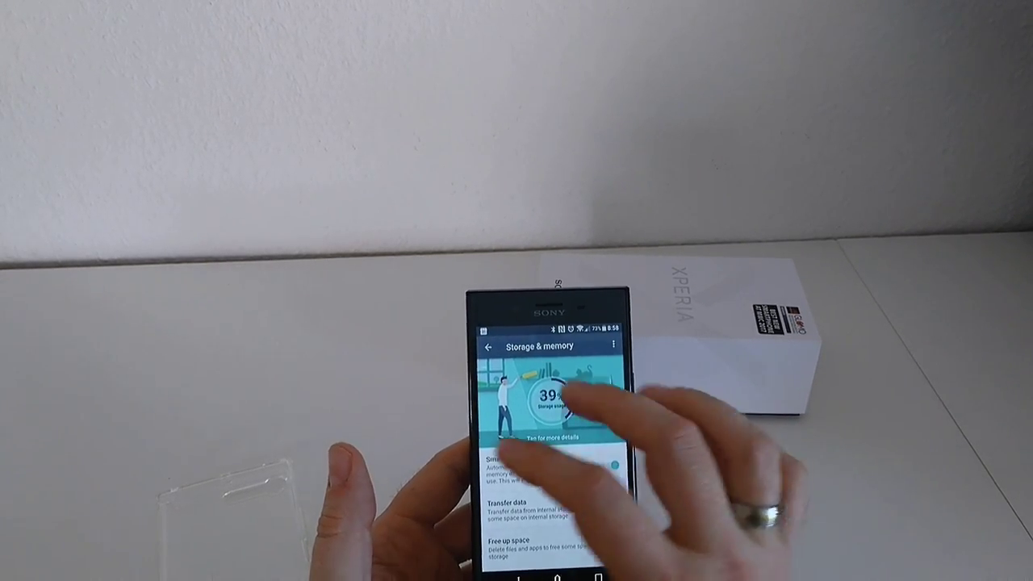